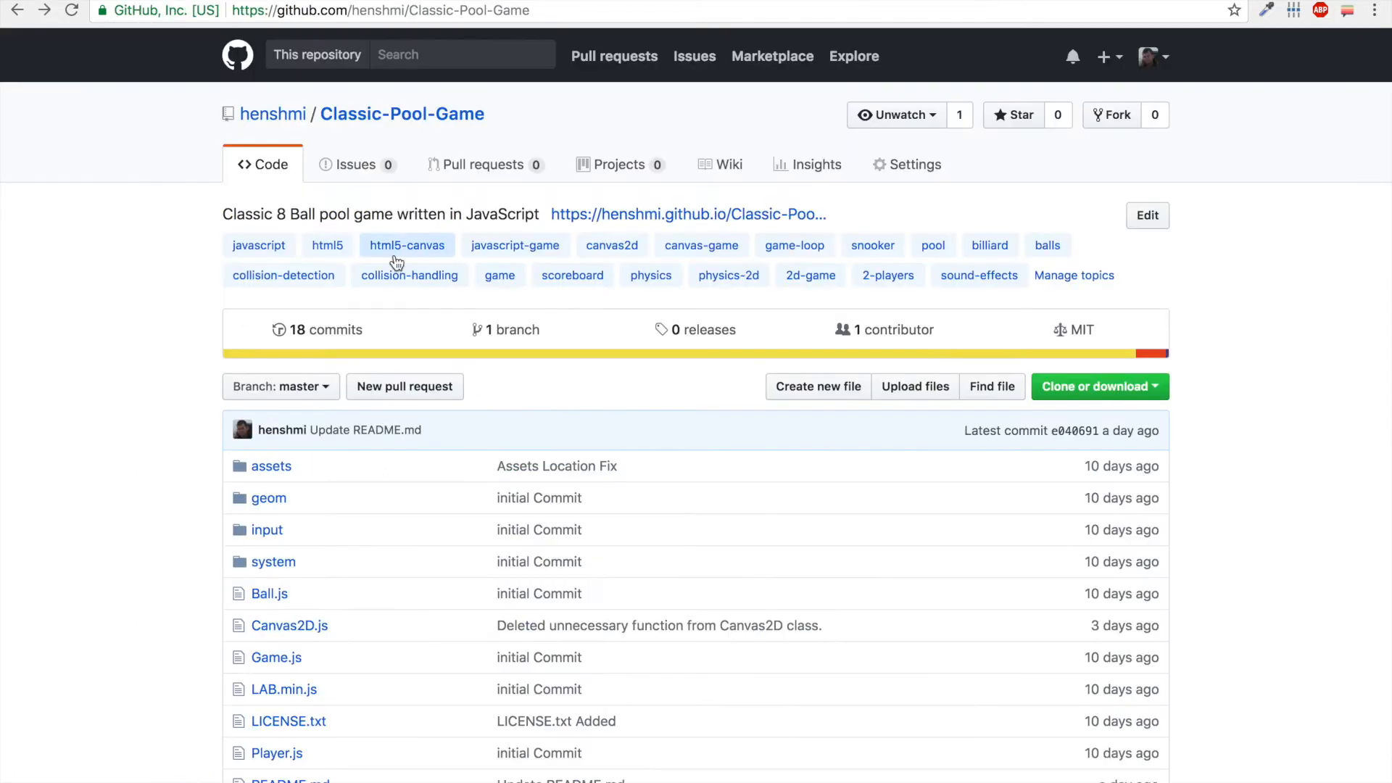
pyautogui.moveTo(354, 105)
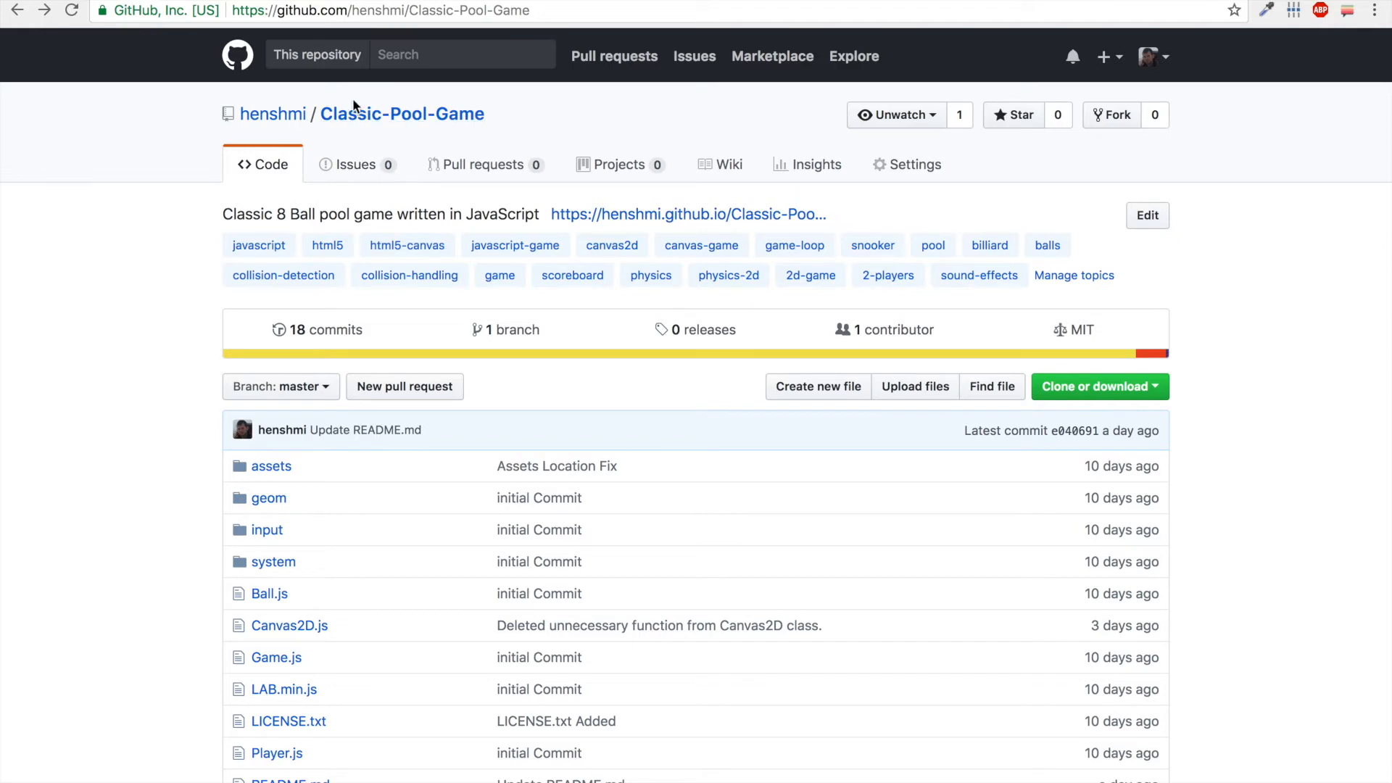
# - Open the live Demo of Classic-Pool-Game from the README link
pyautogui.scroll(-3)
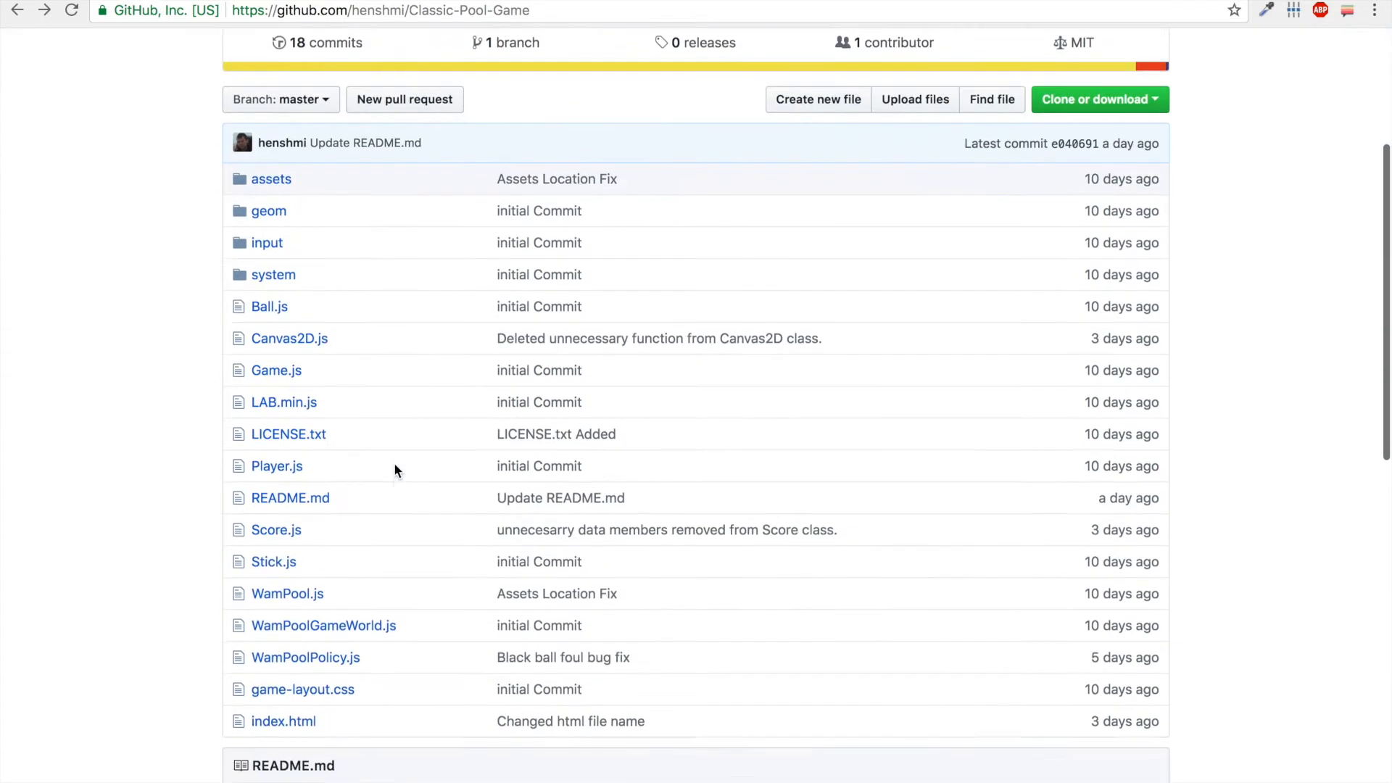
pyautogui.scroll(-3)
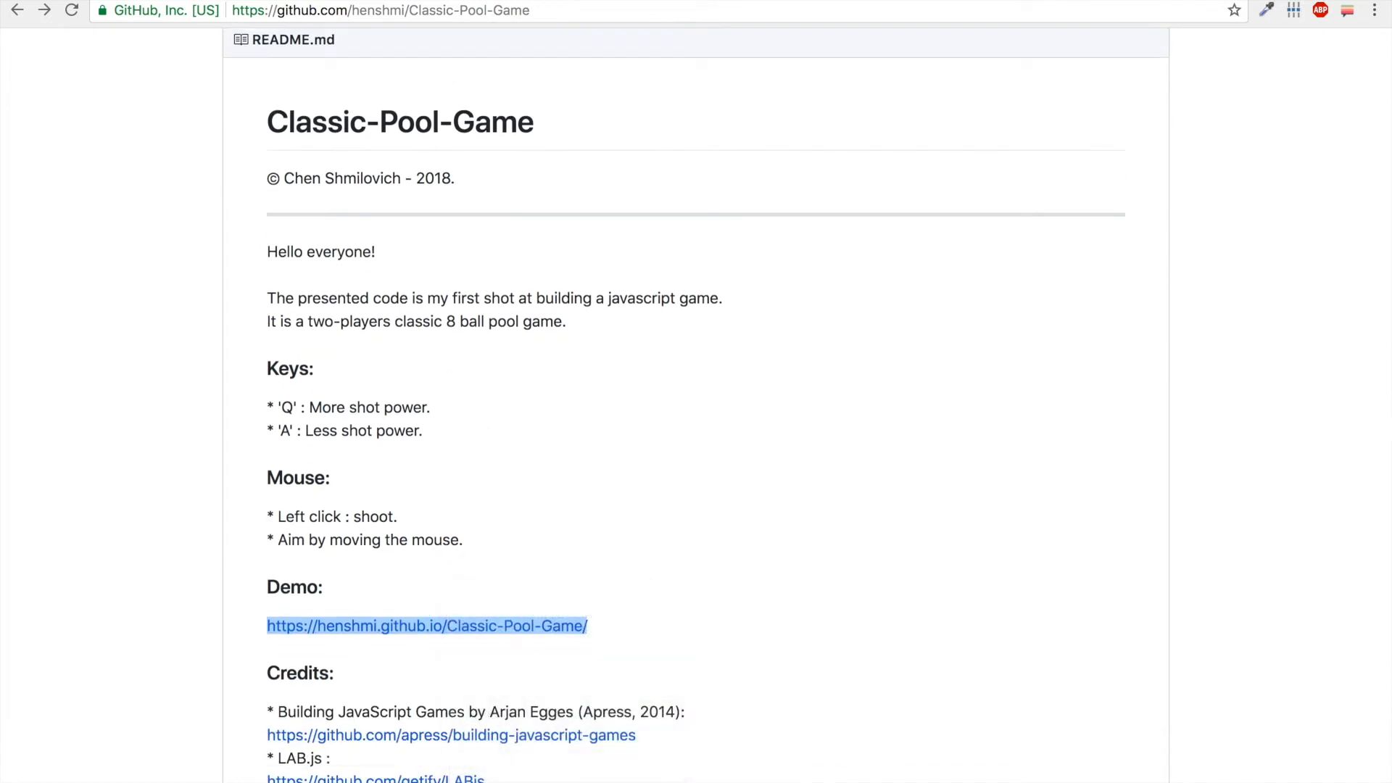
pyautogui.click(427, 626)
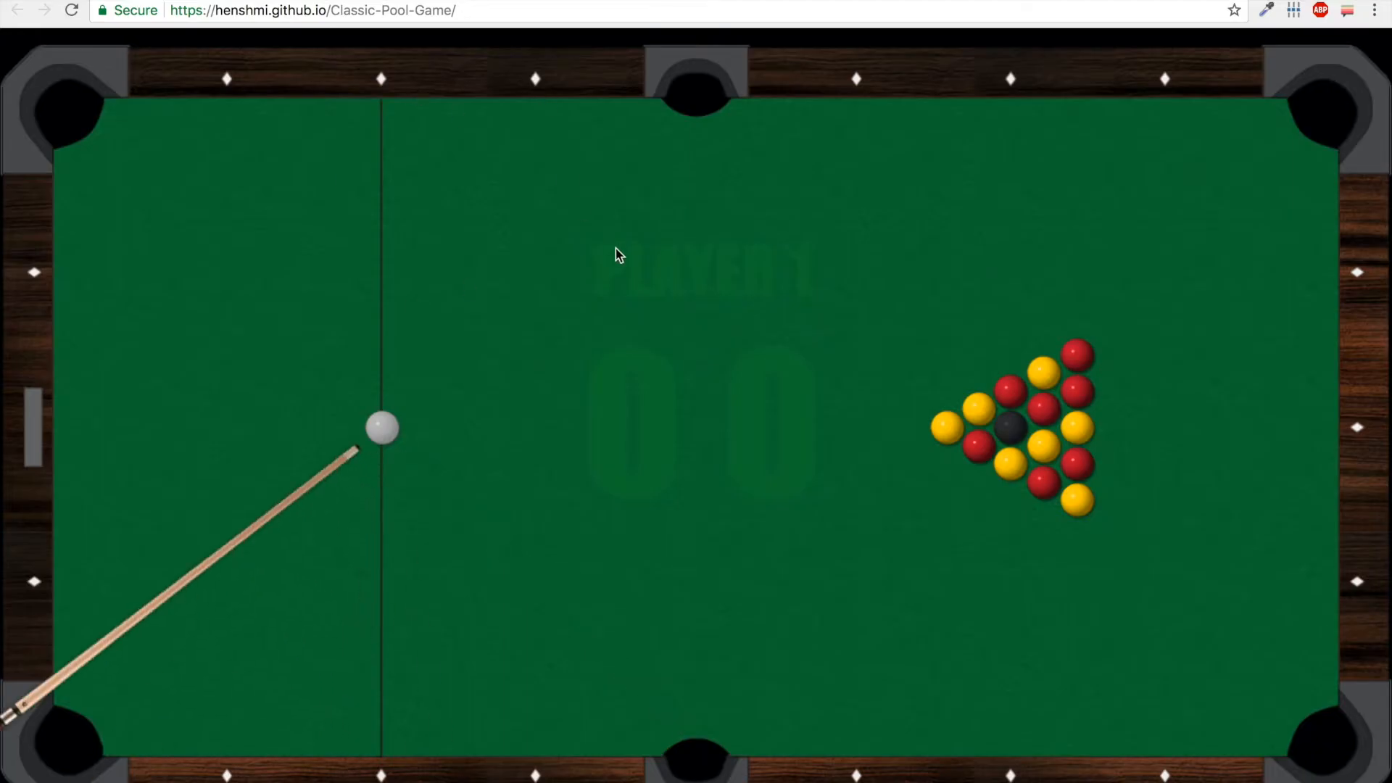
pyautogui.moveTo(750, 435)
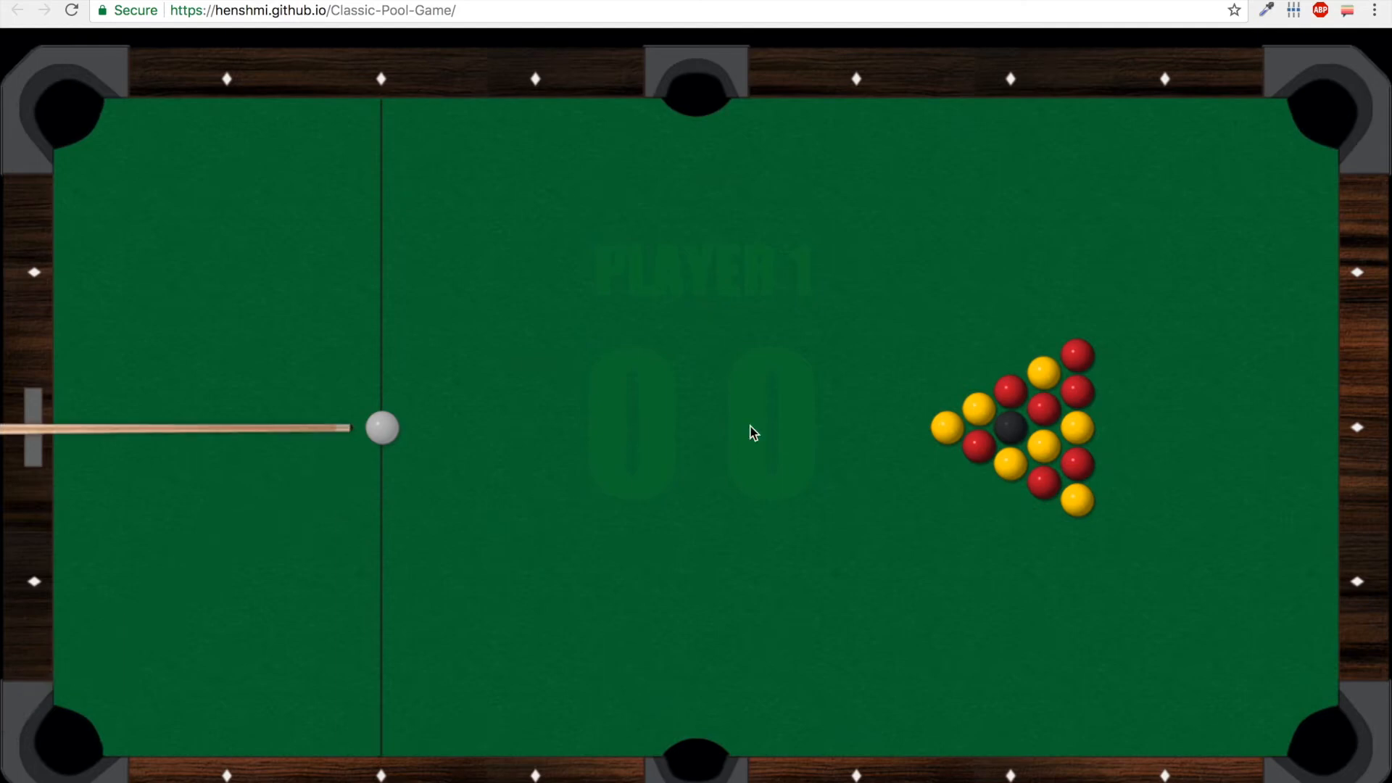
pyautogui.moveTo(780, 374)
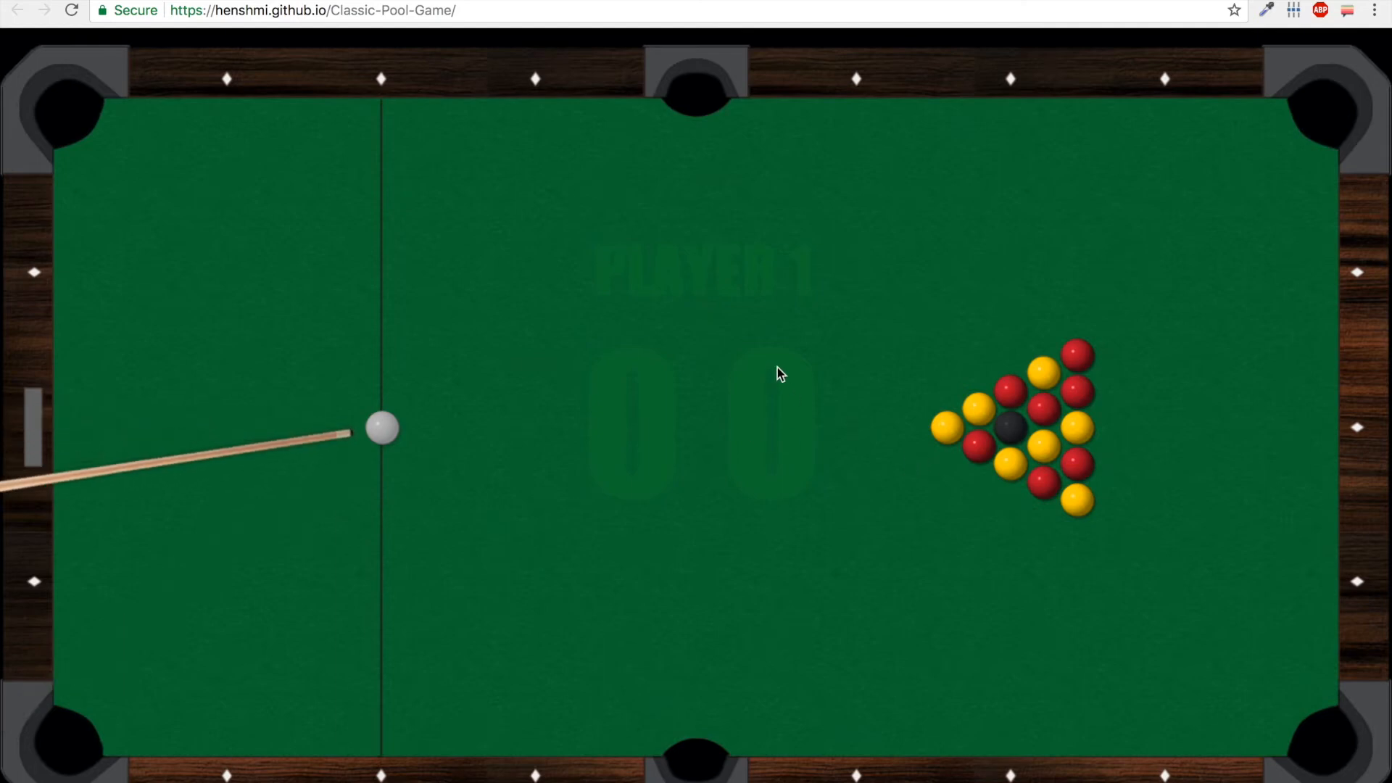
pyautogui.moveTo(766, 302)
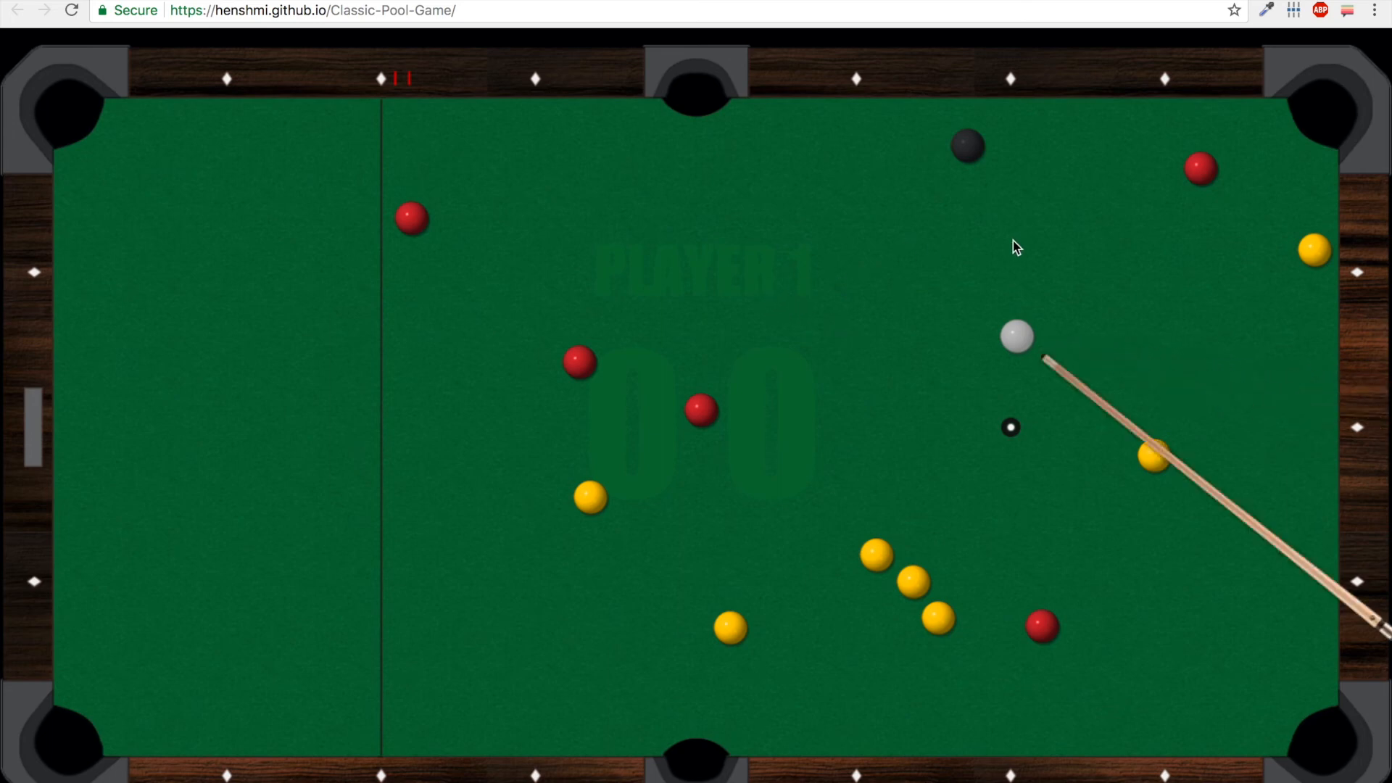
pyautogui.moveTo(1004, 110)
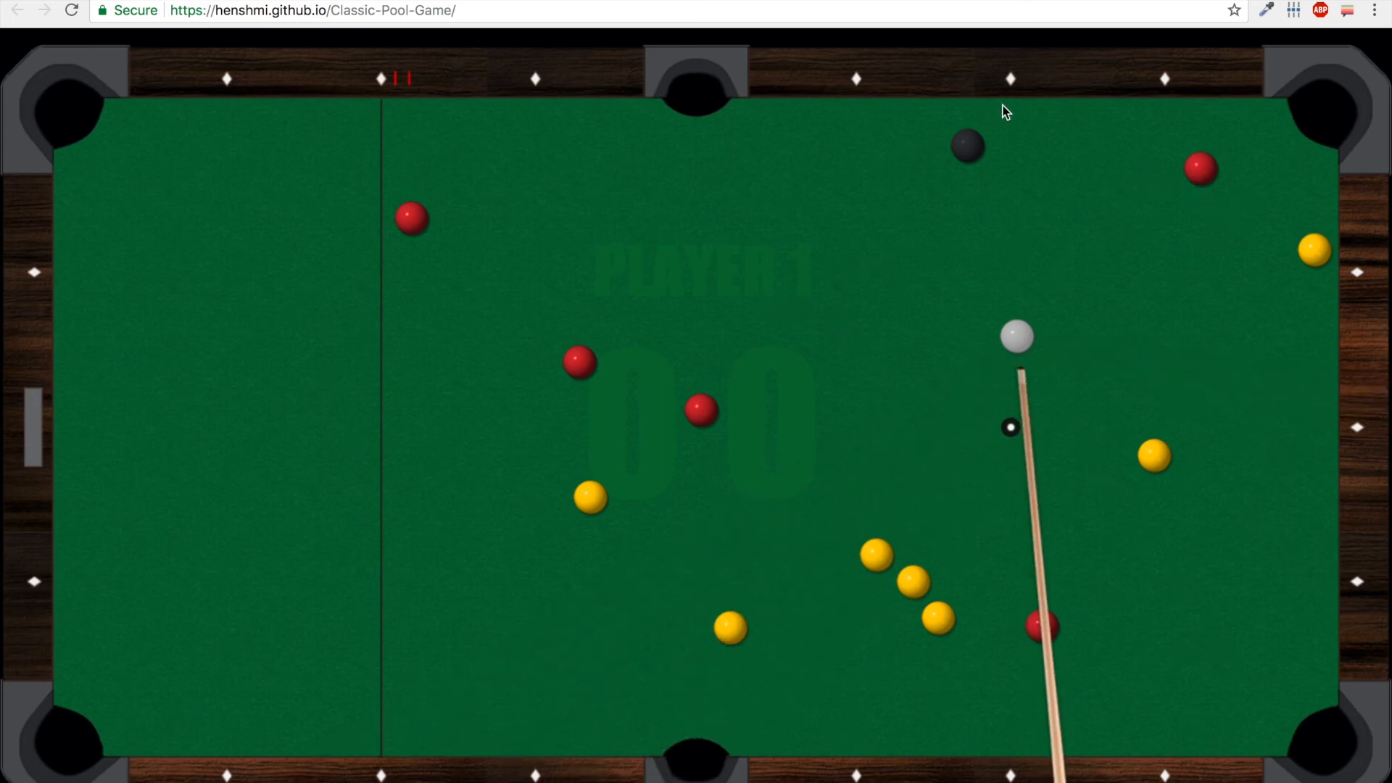